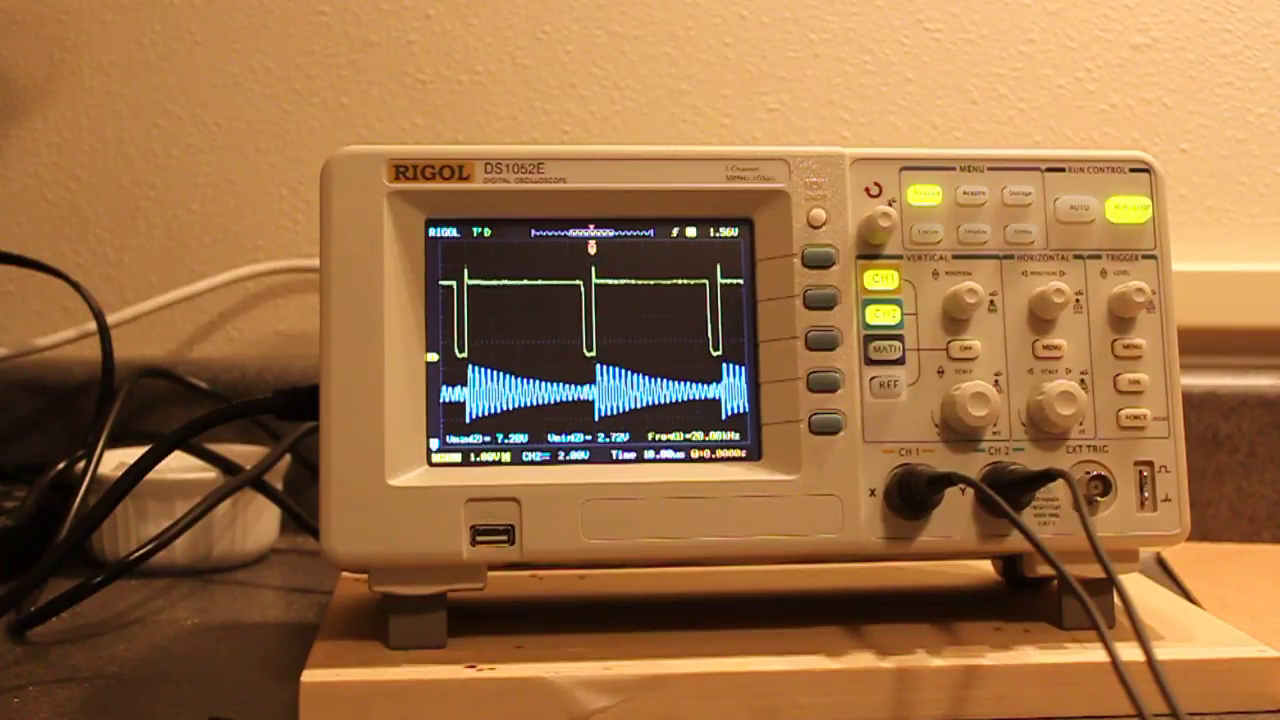
# Show the Measure softkey menu and clear all measurement readouts from the display.
pyautogui.click(1132, 206)
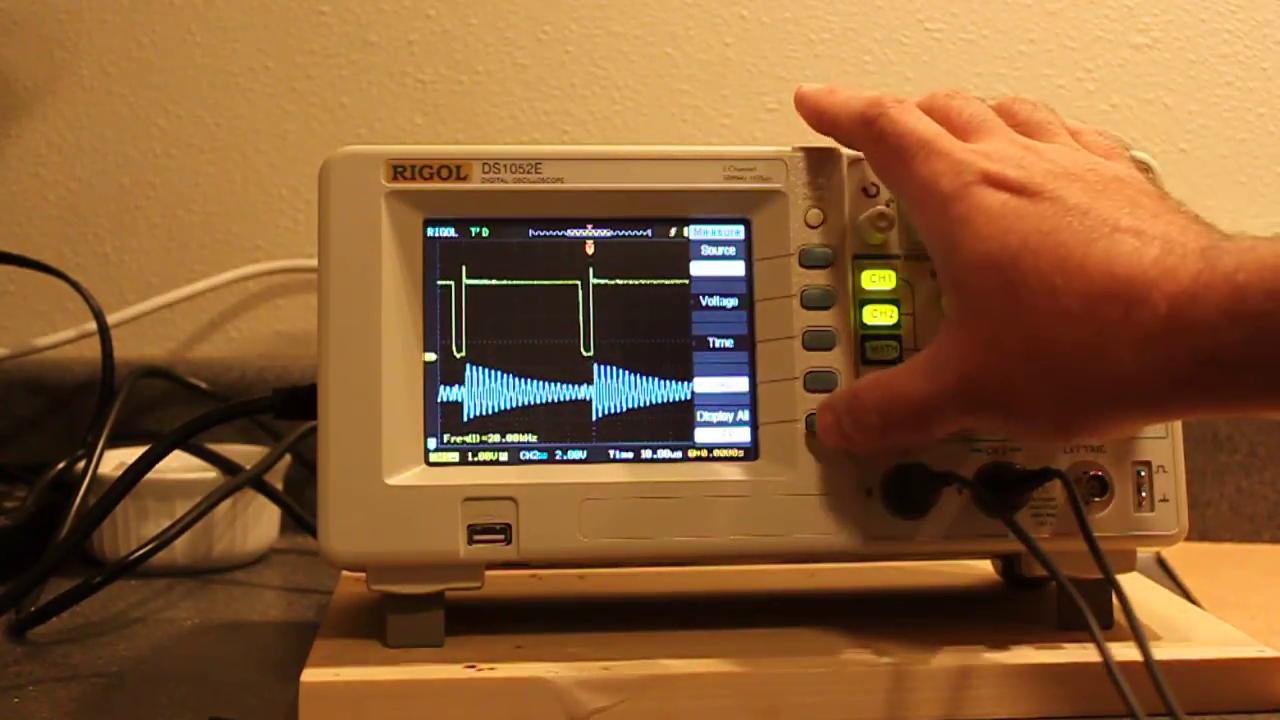
pyautogui.click(810, 436)
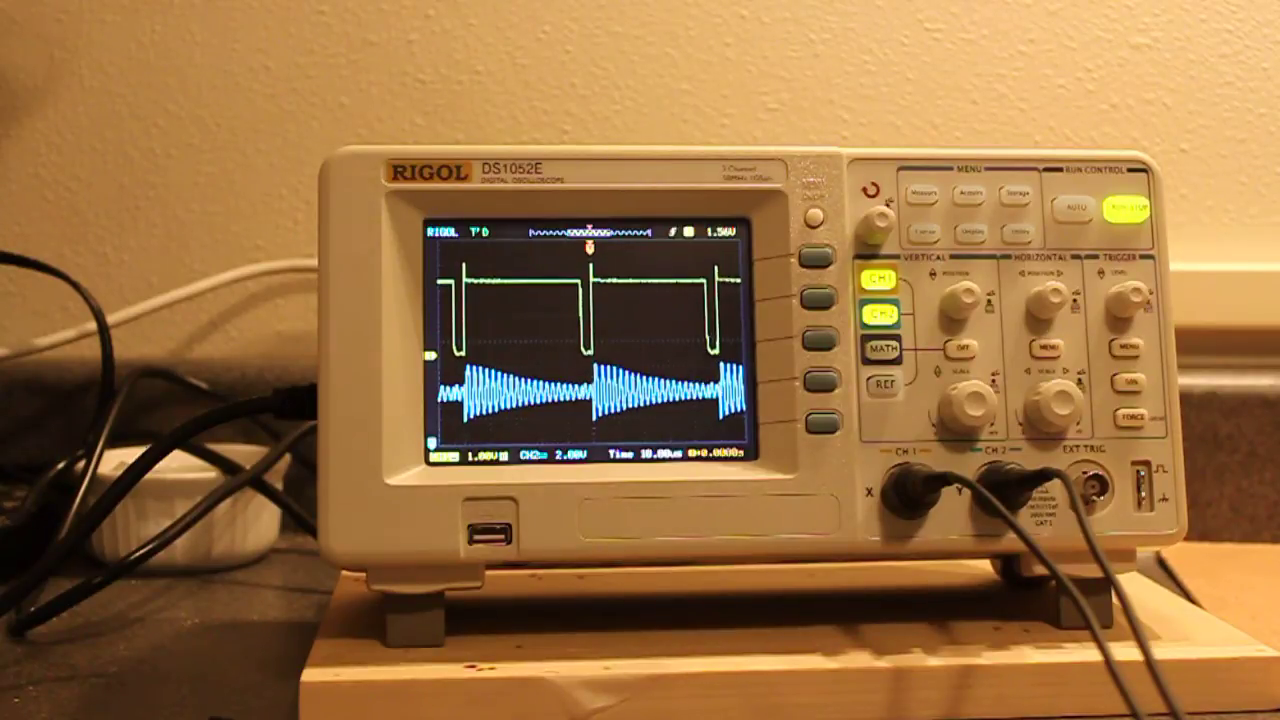
# Show the horizontal menu with Delayed, Y-T Time Base, Sa Rate and Trig-Offset softkeys.
pyautogui.click(1044, 348)
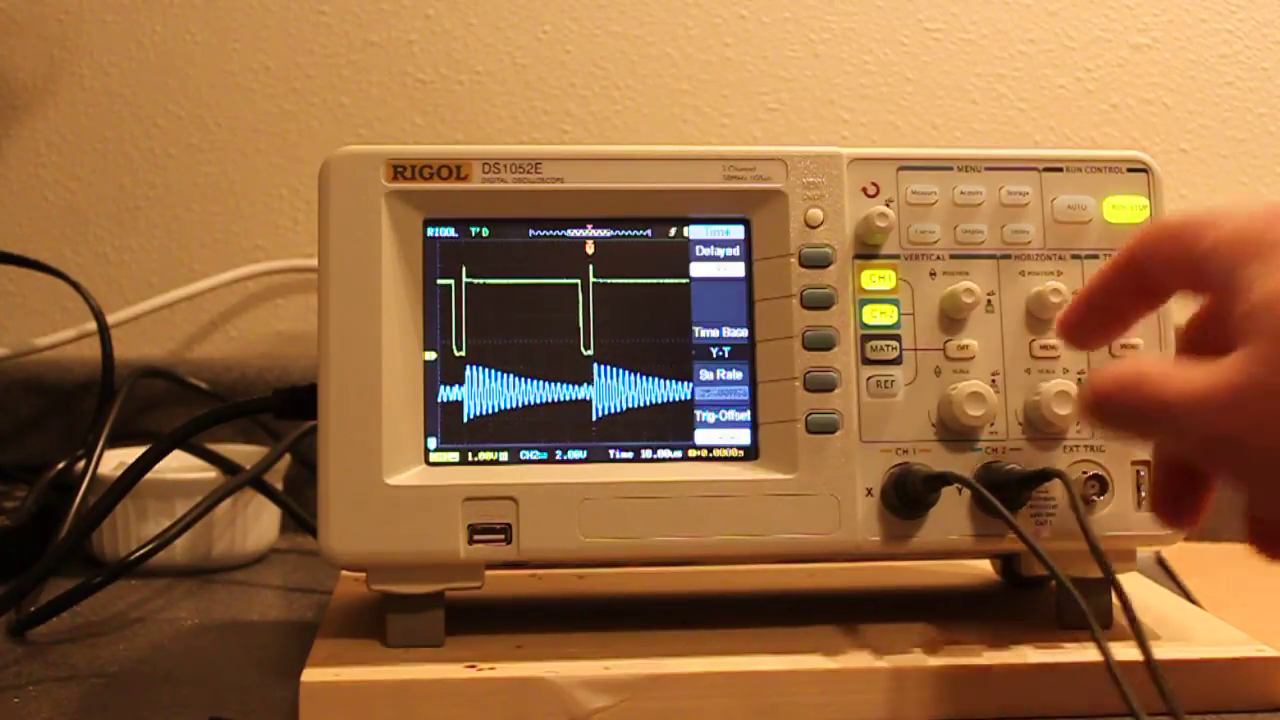